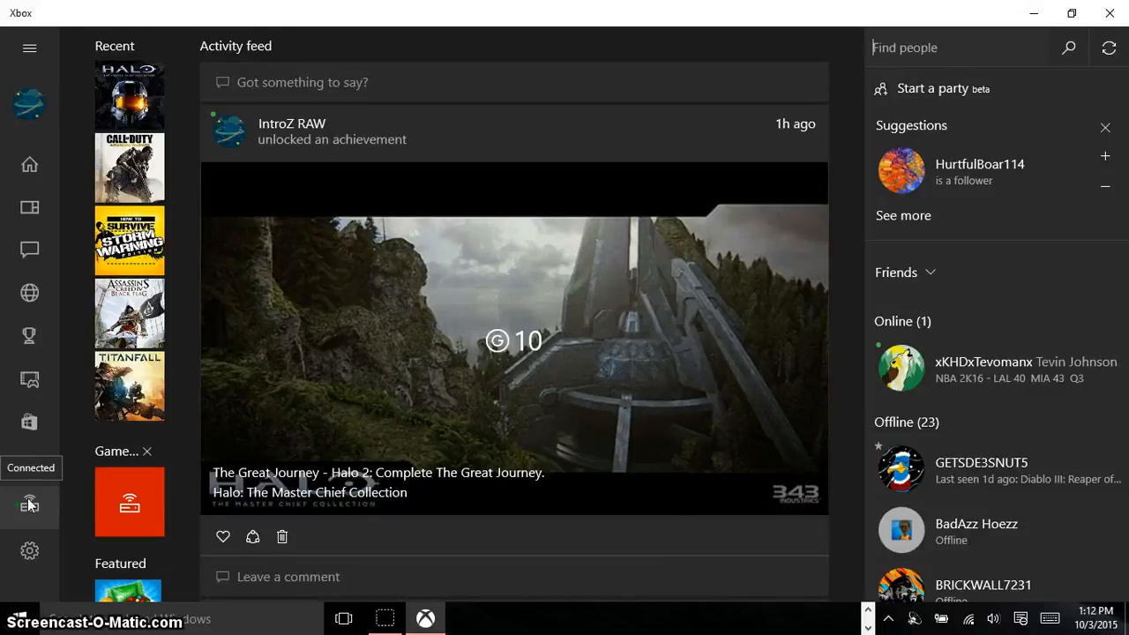
# Open the Connect to your Xbox One page from the left sidebar.
pyautogui.click(29, 505)
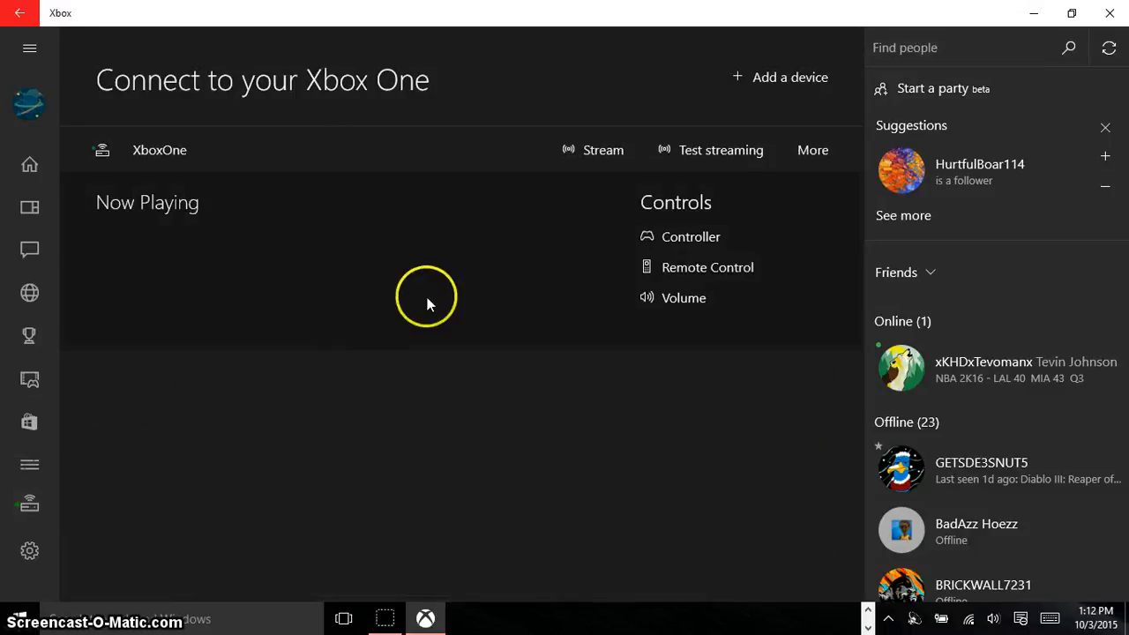
pyautogui.moveTo(431, 307)
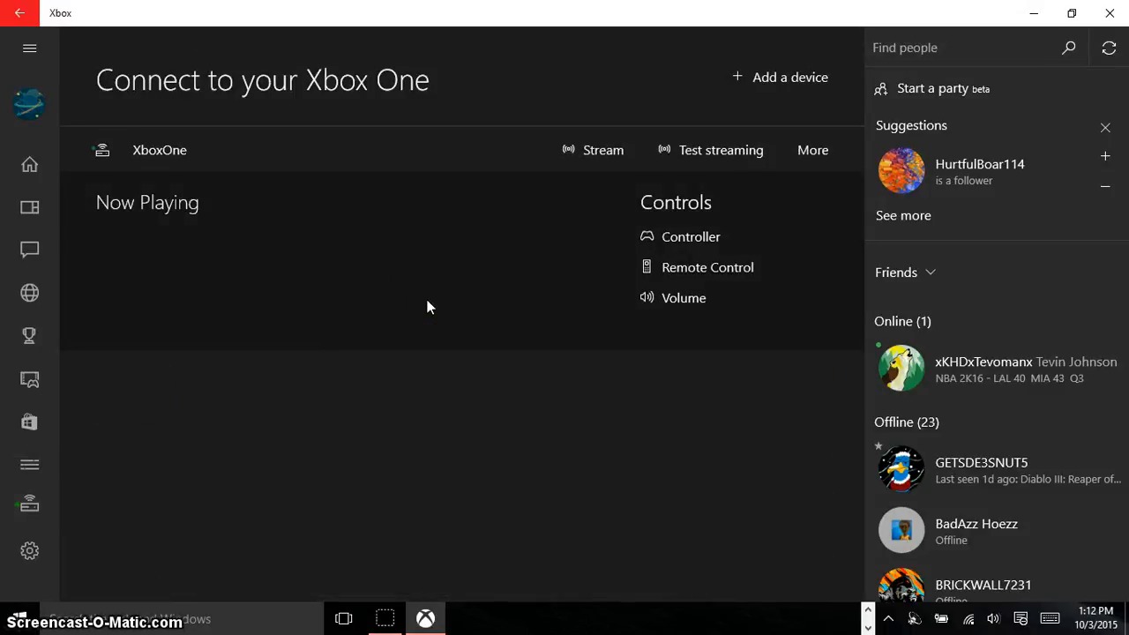
pyautogui.moveTo(594, 181)
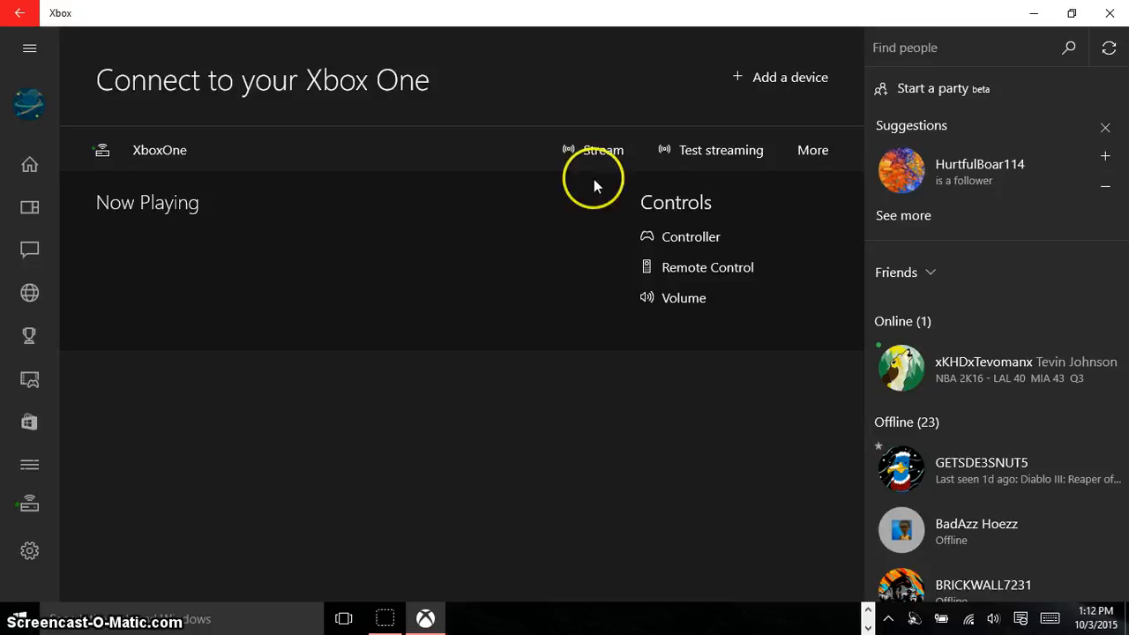
# Stream the XboxOne console without a controller and show its Home dashboard.
pyautogui.click(602, 150)
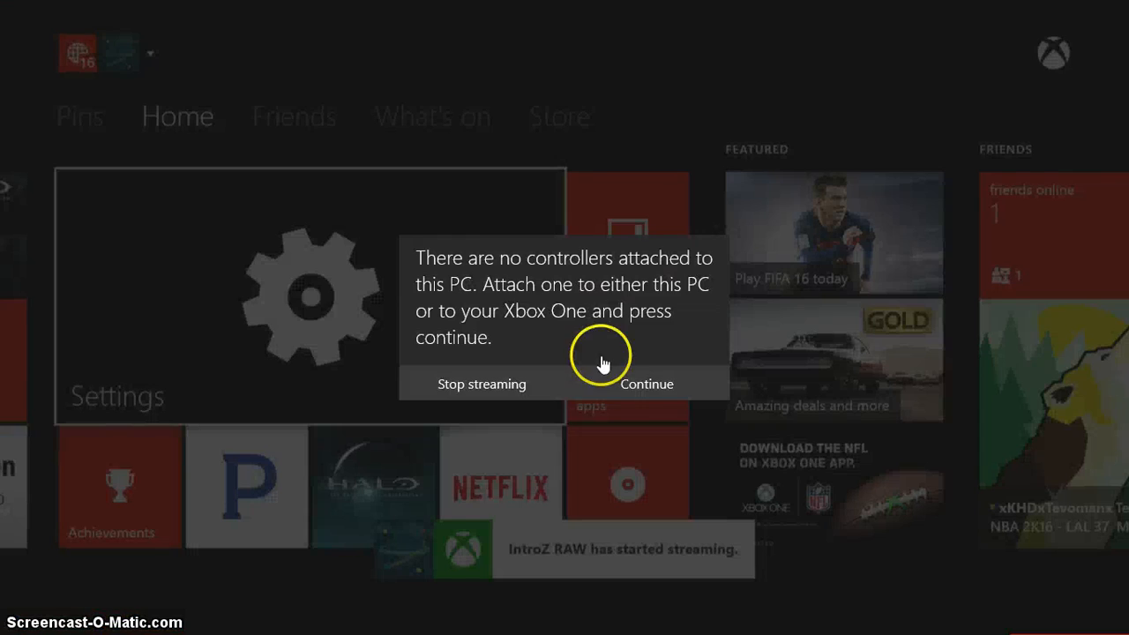
pyautogui.click(647, 384)
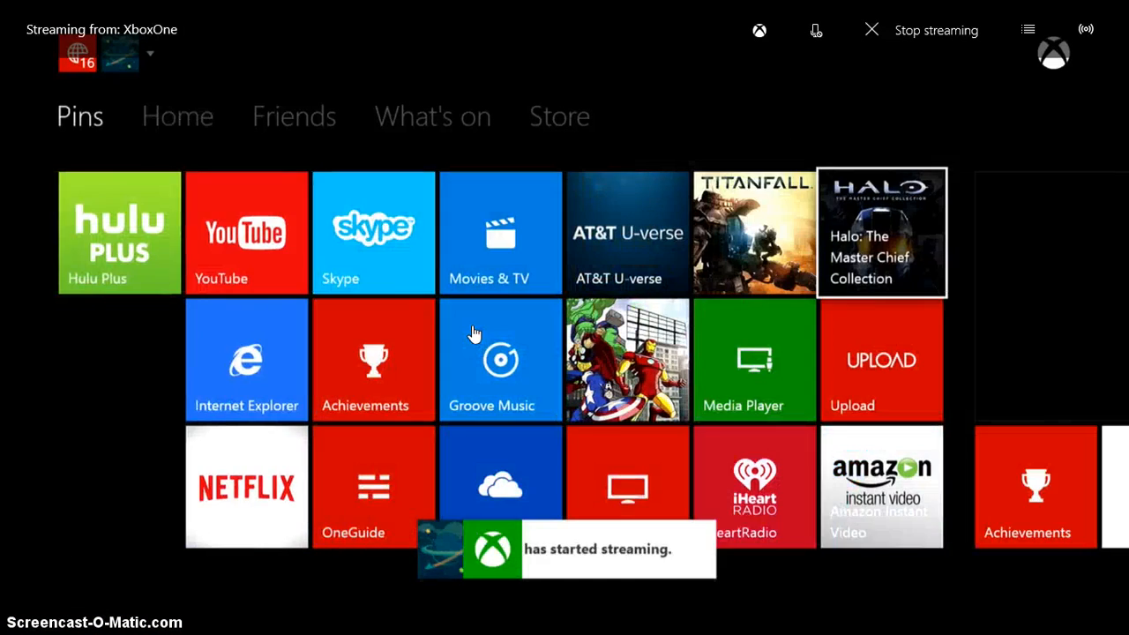
pyautogui.click(177, 116)
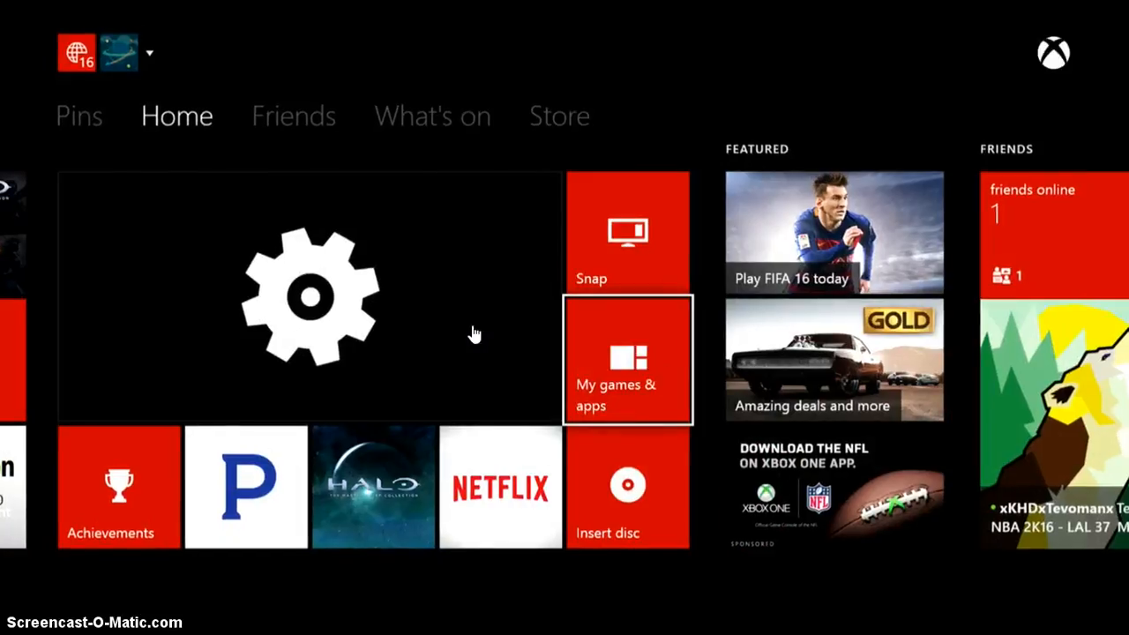
# Open My games & apps and scroll through the installed games list.
pyautogui.click(628, 360)
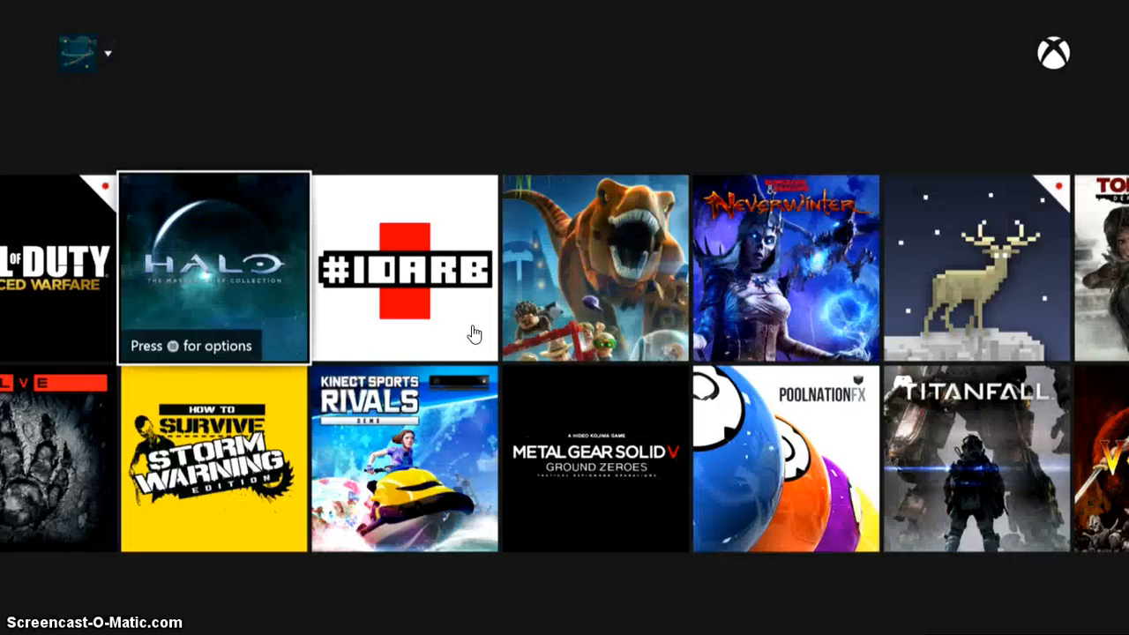
pyautogui.hscroll(-3)
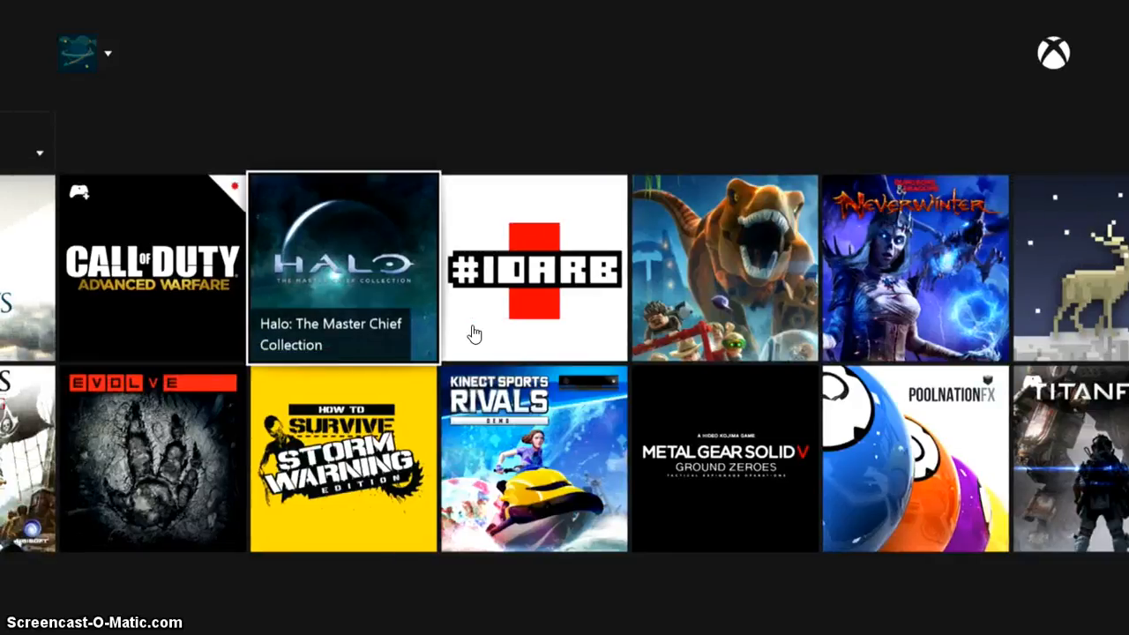
pyautogui.hscroll(-3)
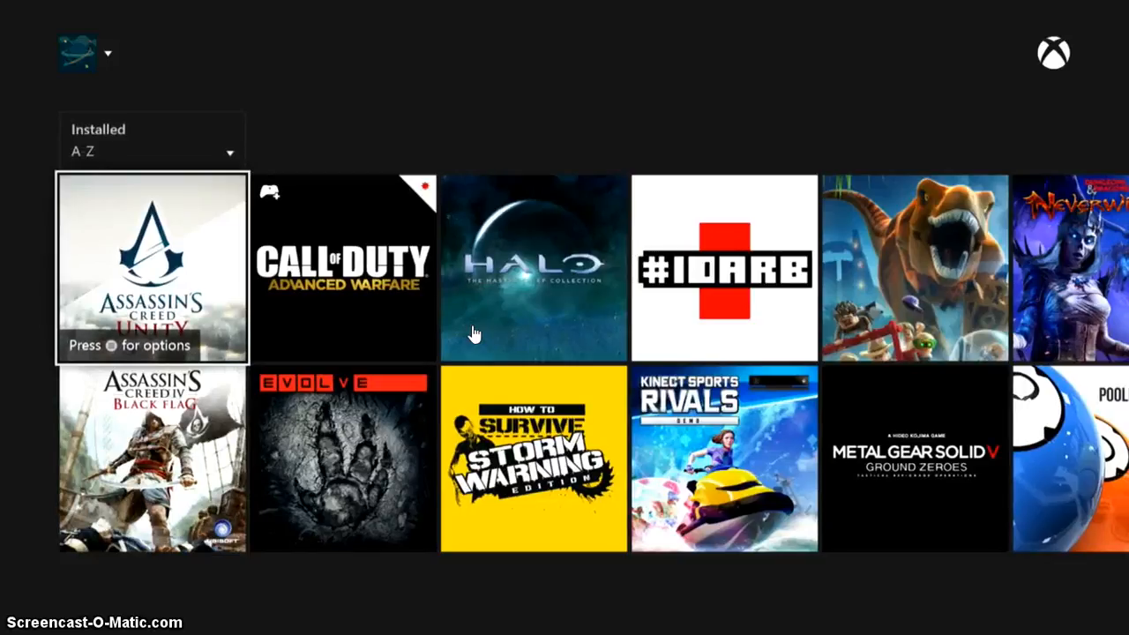
# Pin Assassin's Creed Unity to Home from its options menu, then go back Home.
pyautogui.click(152, 269)
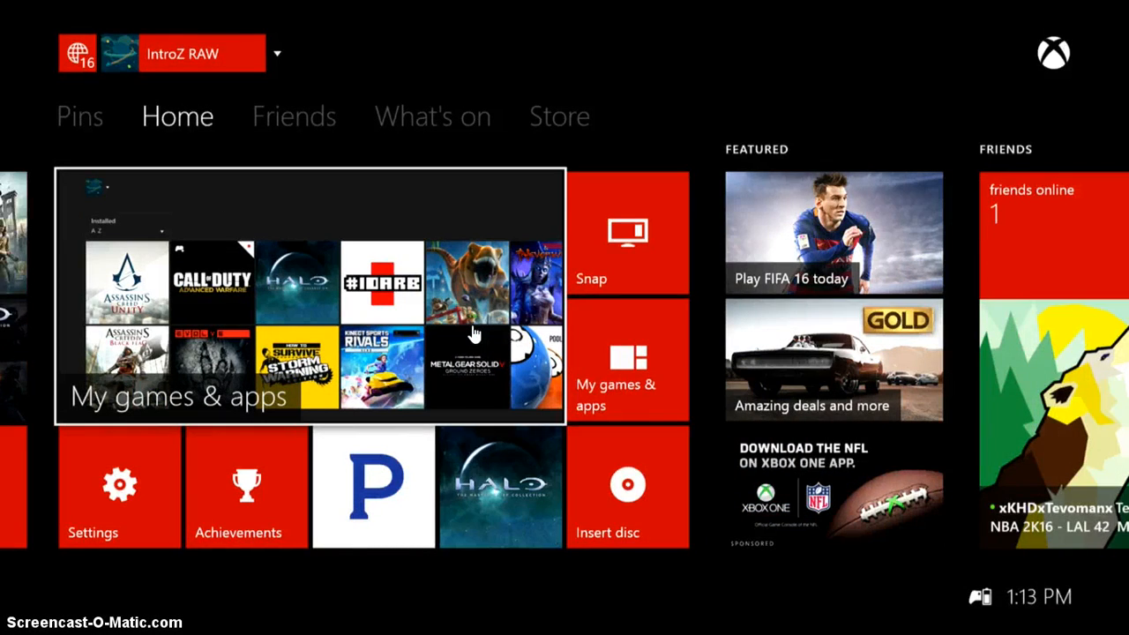
# Open the options menu for the pinned Groove Music tile in Pins.
pyautogui.click(79, 116)
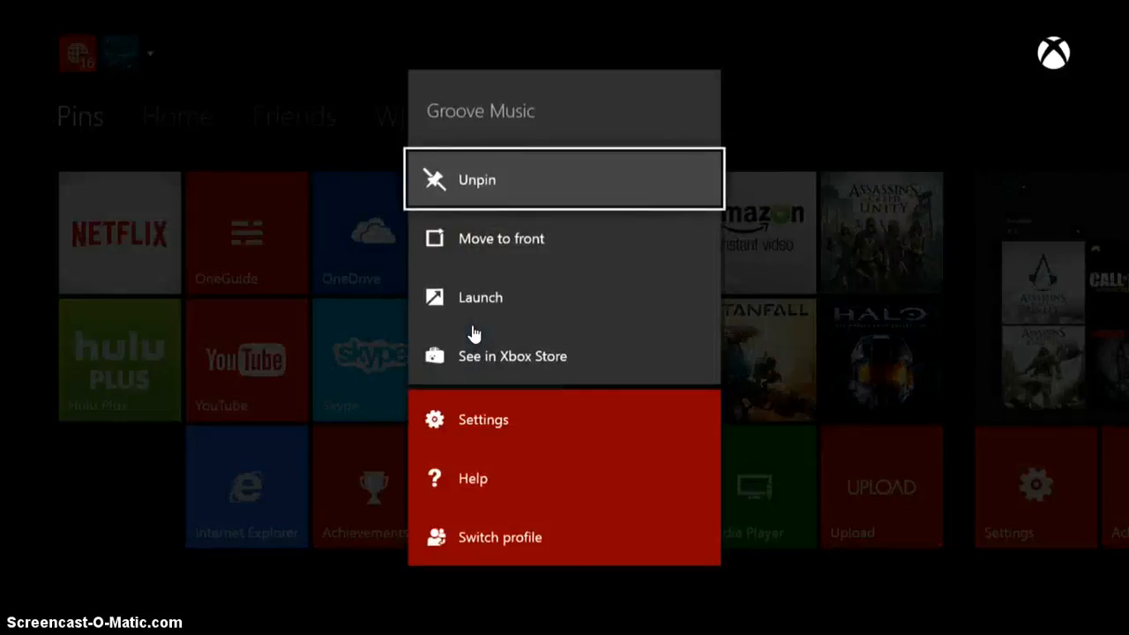
# Unpin Groove Music and scroll back to the Home dashboard.
pyautogui.click(477, 179)
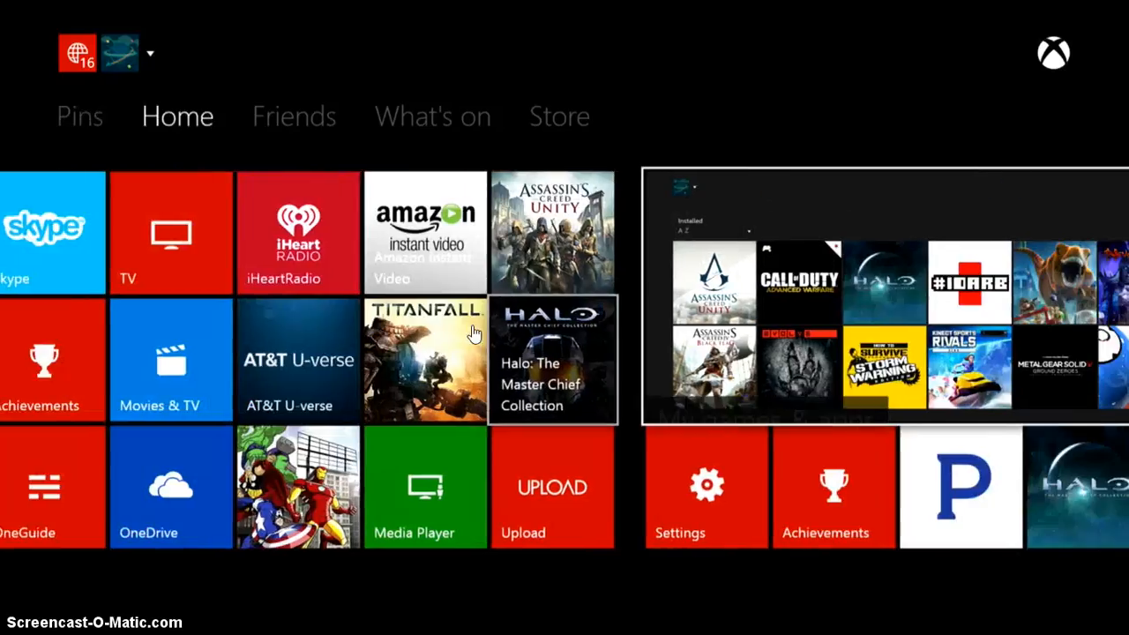
pyautogui.hscroll(3)
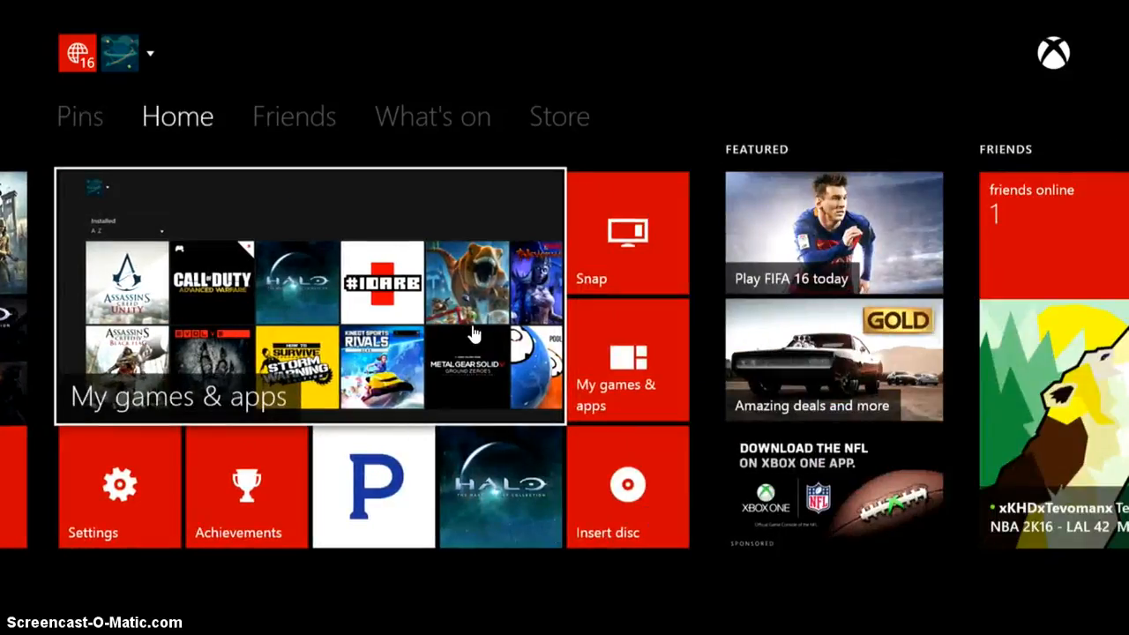